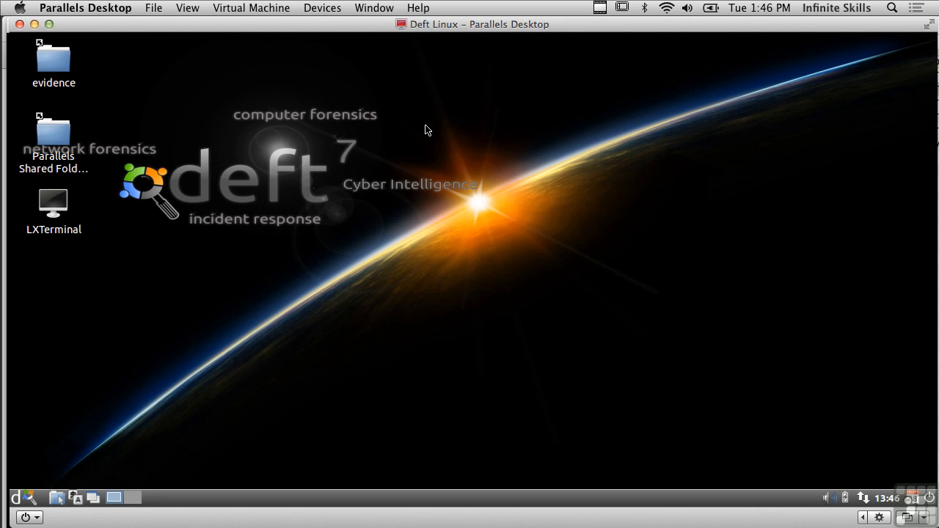
pyautogui.moveTo(56, 200)
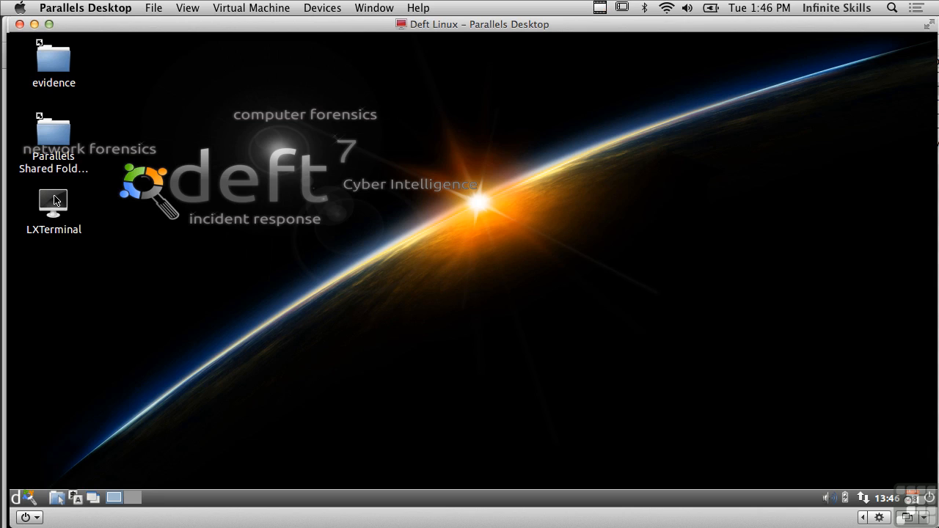
# Step: Launch LXTerminal from the desktop to show the Ubuntu 11.10 oneiric release output
pyautogui.doubleClick(53, 202)
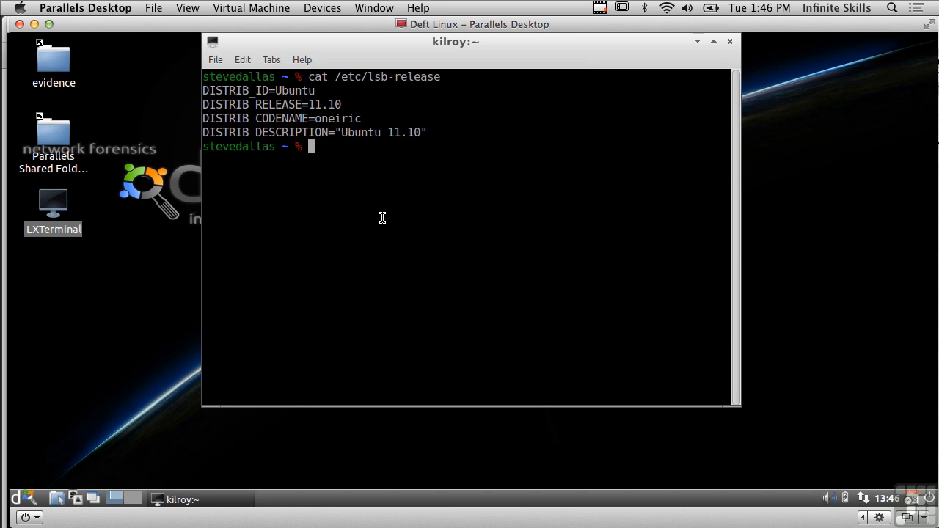
pyautogui.moveTo(580, 116)
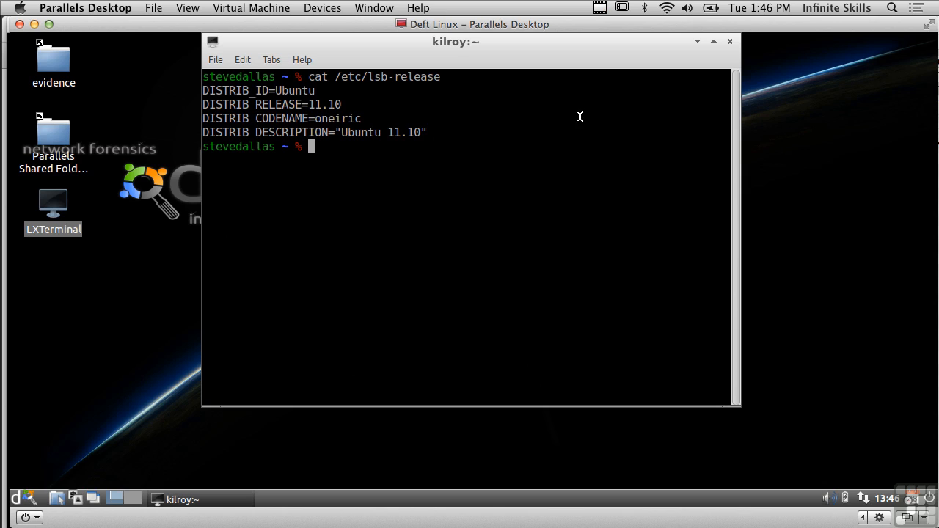
pyautogui.moveTo(515, 121)
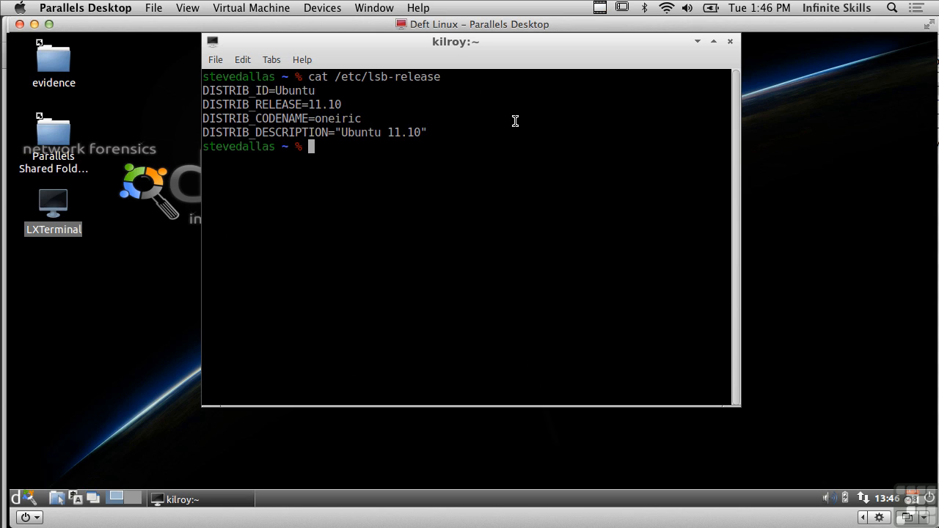
pyautogui.moveTo(366, 400)
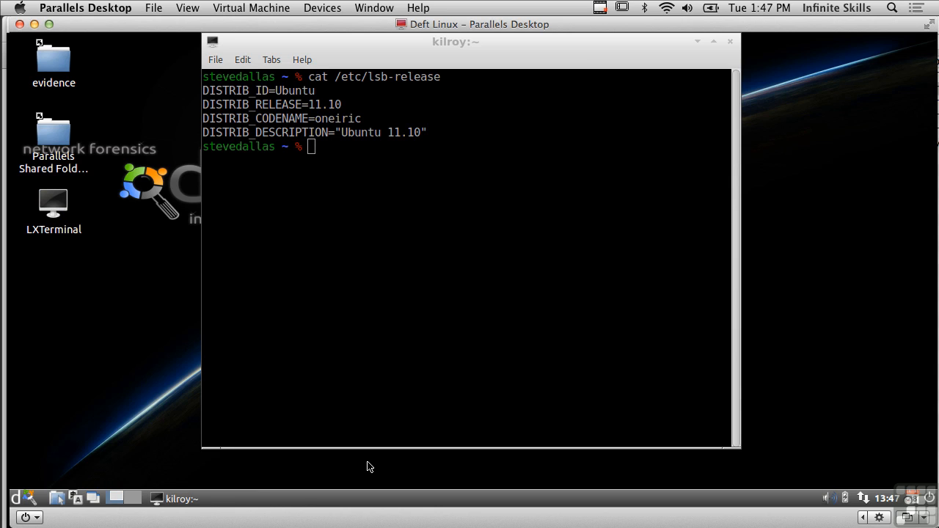
pyautogui.moveTo(292, 296)
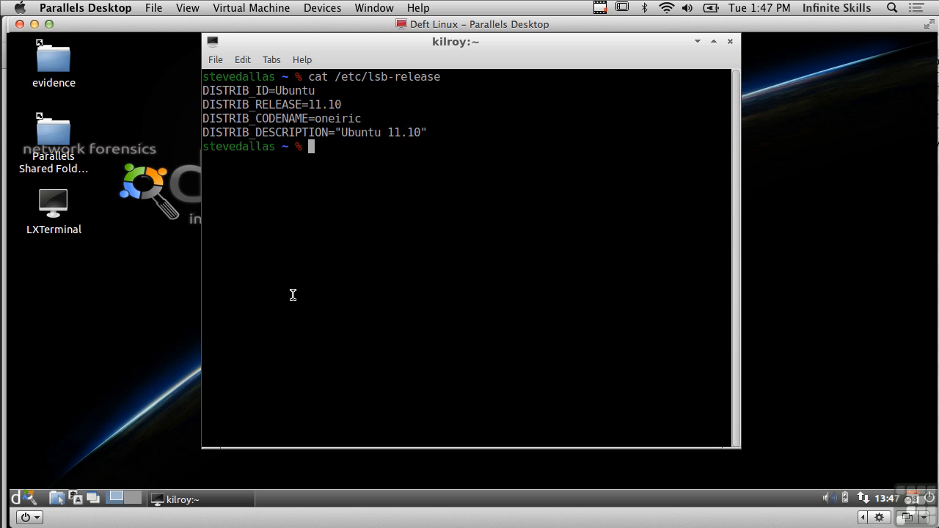
pyautogui.moveTo(369, 254)
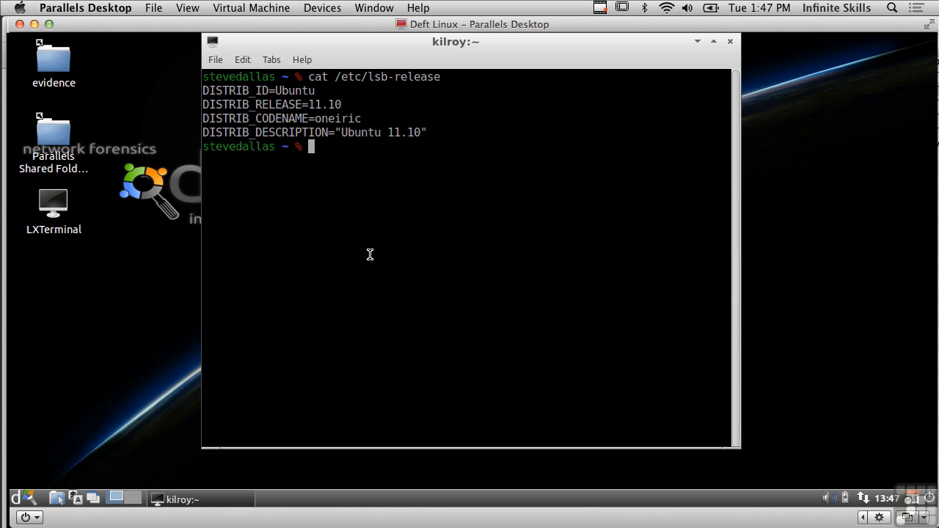
pyautogui.moveTo(257, 265)
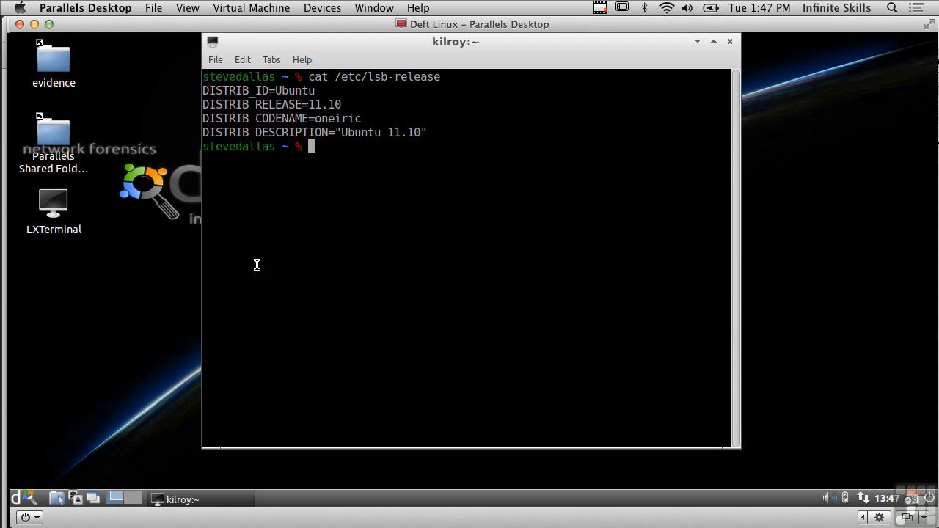
pyautogui.moveTo(29, 490)
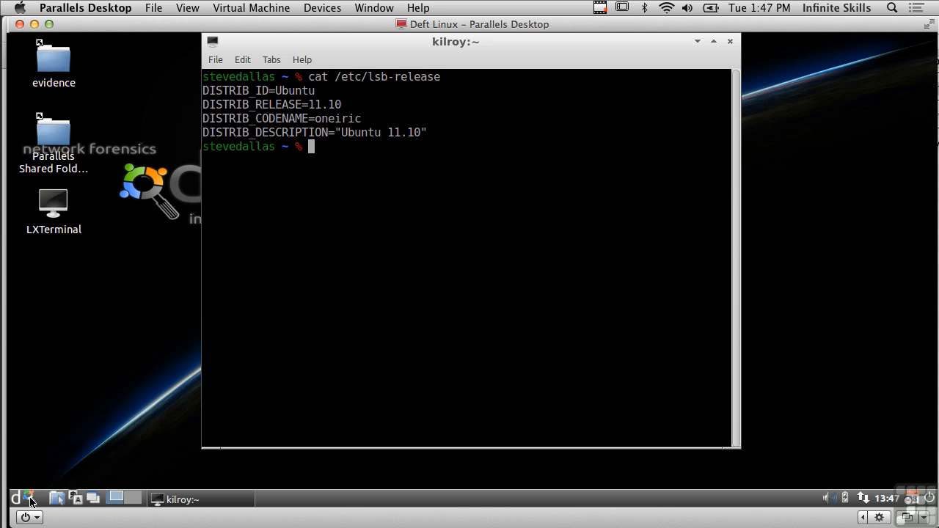
# Step: Open the DEFT application menu to browse categories like DEFT, System Tools and Preferences
pyautogui.click(9, 496)
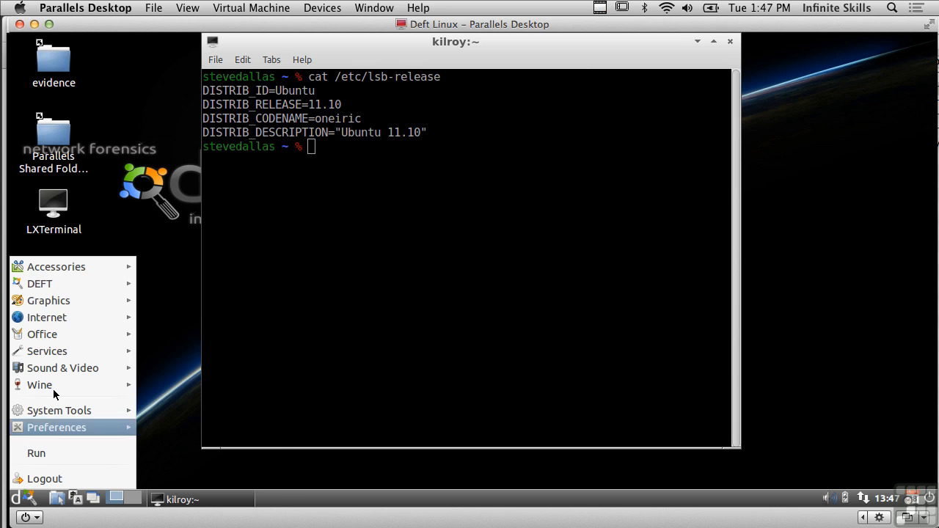
pyautogui.moveTo(47, 317)
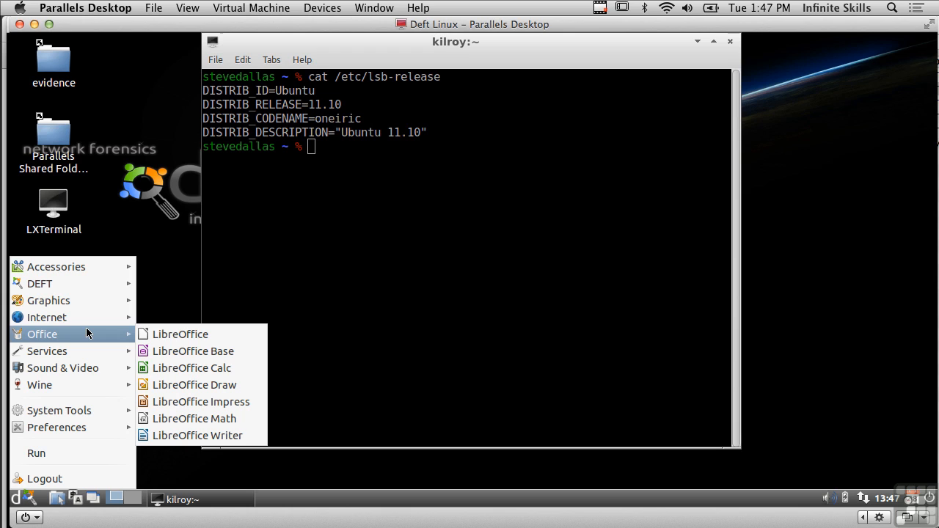
pyautogui.moveTo(87, 367)
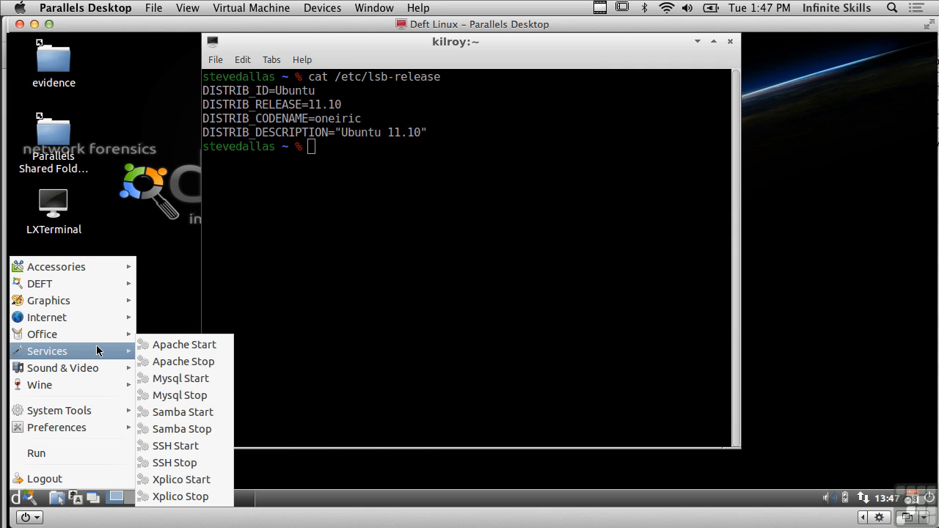
pyautogui.moveTo(88, 334)
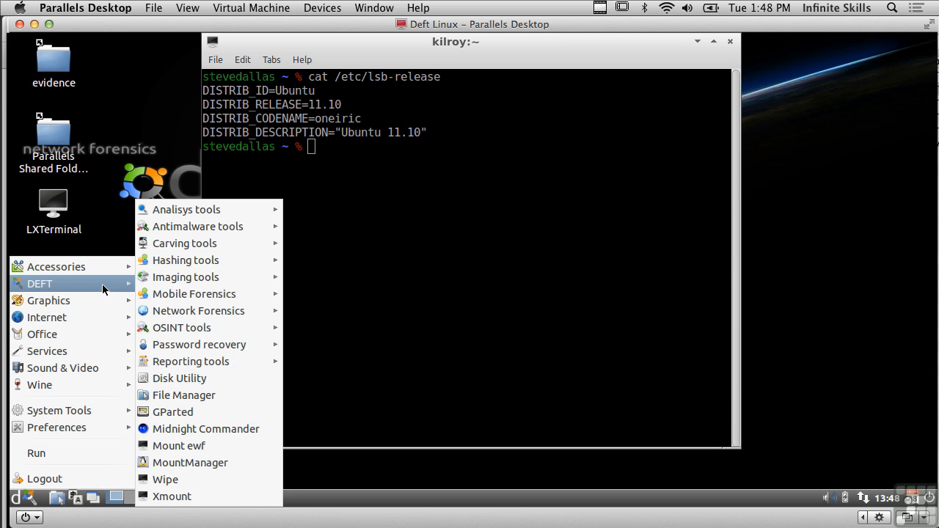
pyautogui.moveTo(184, 394)
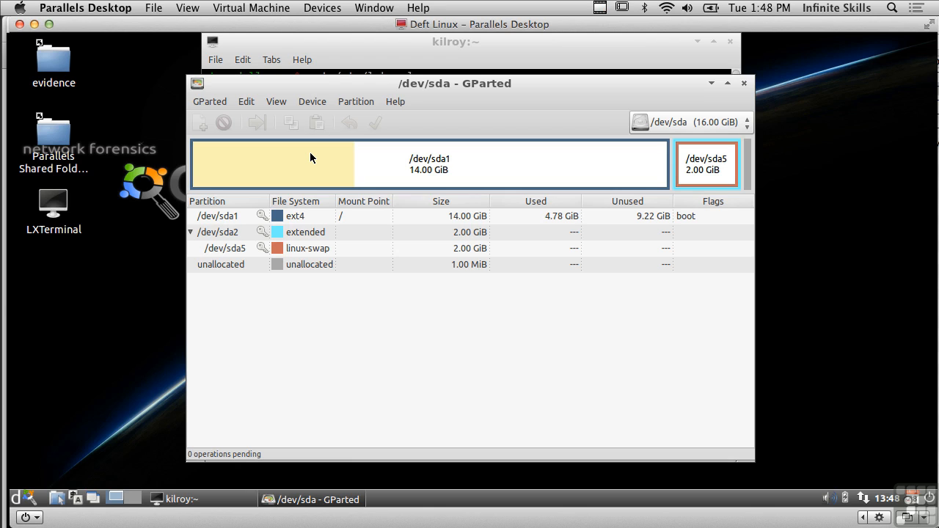
pyautogui.moveTo(226, 97)
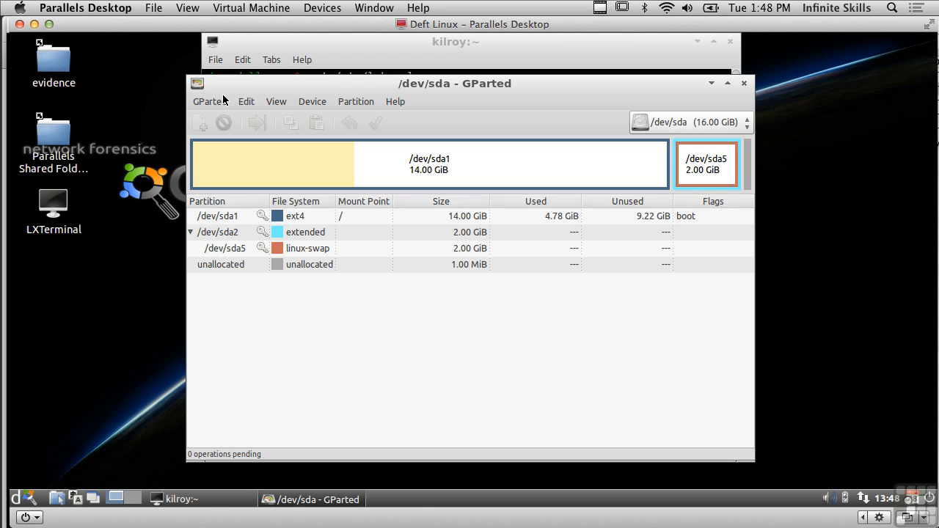
# Step: Quit GParted after reviewing the /dev/sda partition layout
pyautogui.click(209, 101)
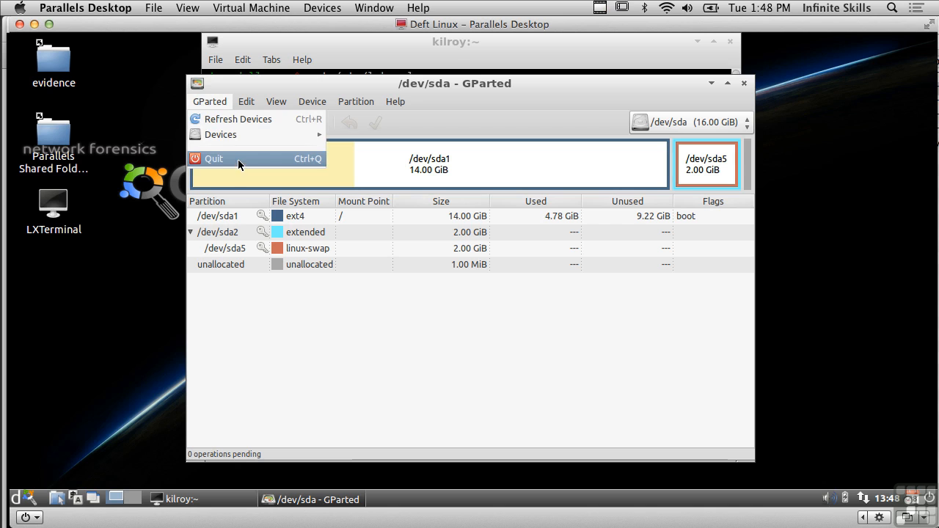
pyautogui.click(214, 158)
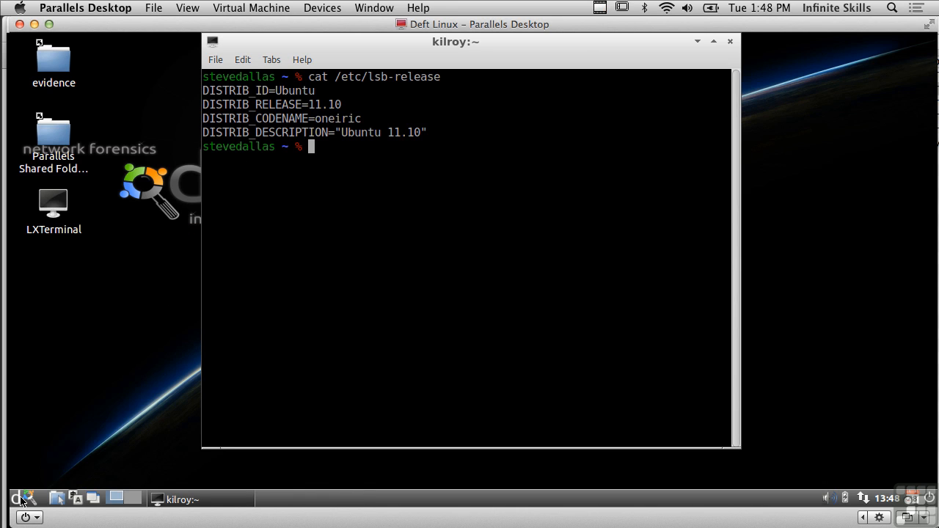
# Step: Reopen the application menu to reach DEFT Imaging tools: Cyclone, Dc3dd, Dcfldd, Ddrescue
pyautogui.click(12, 495)
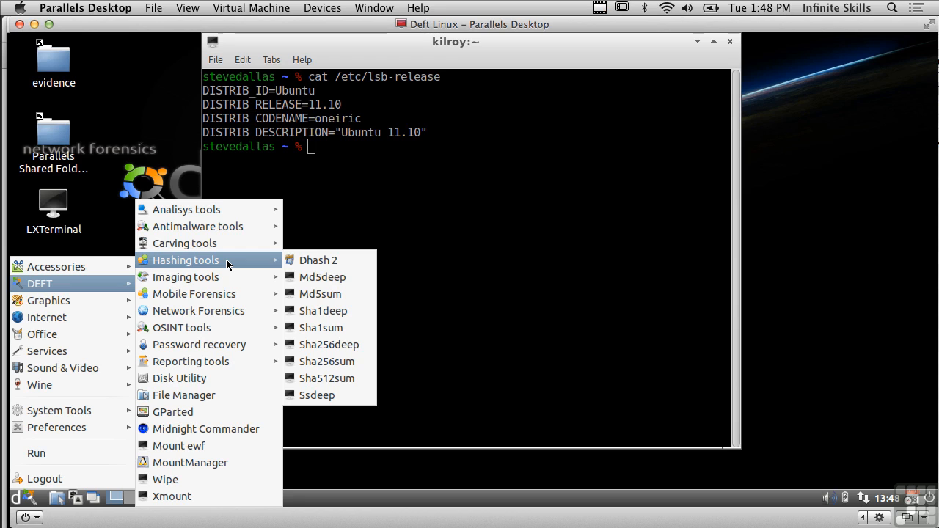
pyautogui.moveTo(186, 277)
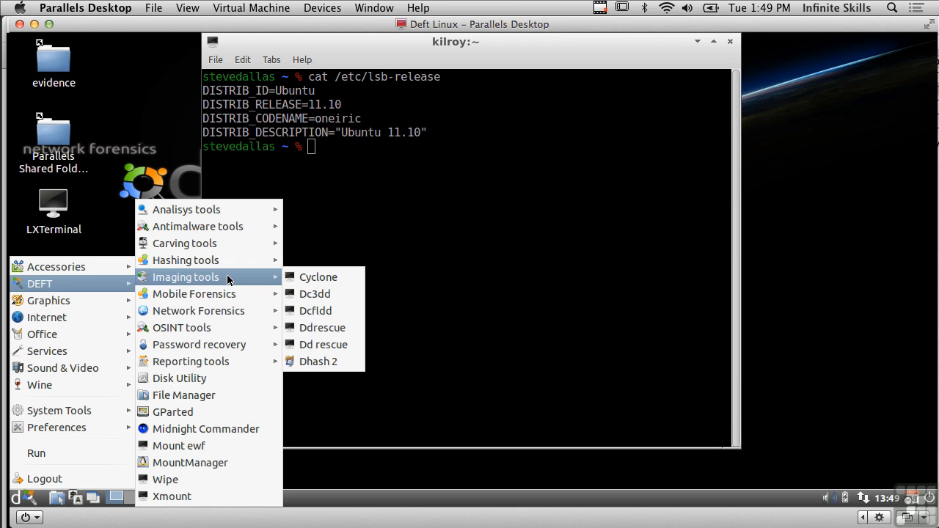
pyautogui.moveTo(359, 268)
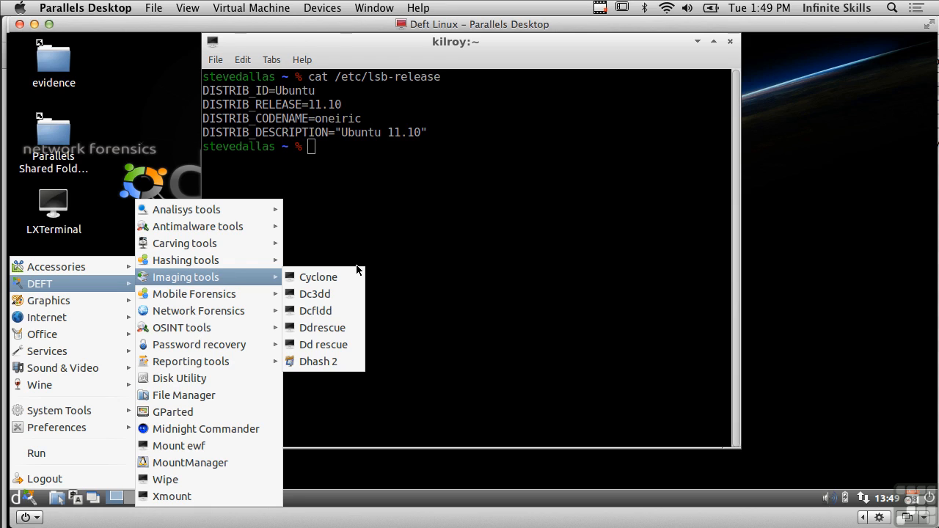
pyautogui.moveTo(325, 311)
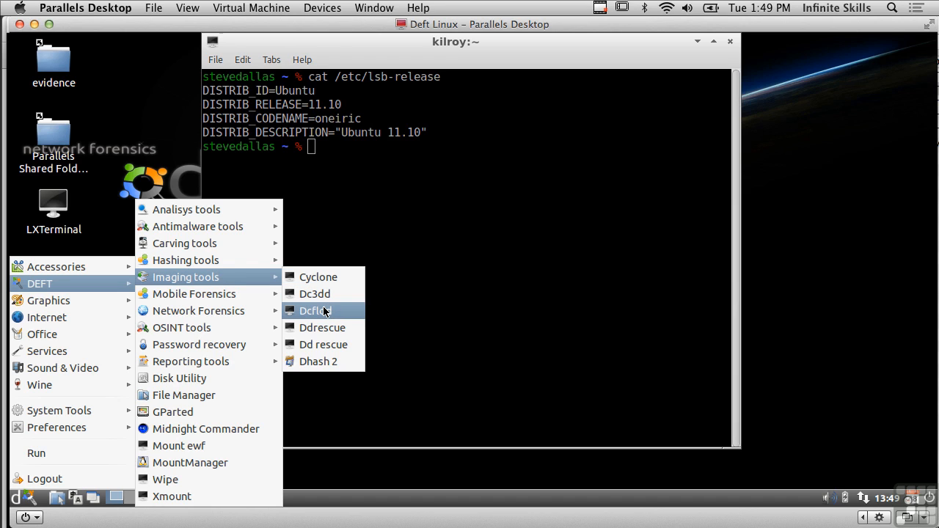
pyautogui.moveTo(342, 296)
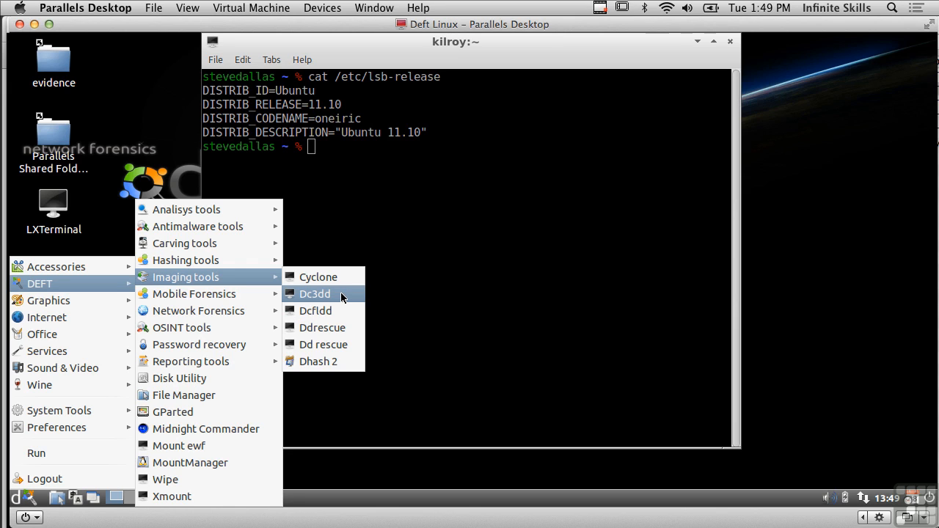
pyautogui.moveTo(332, 278)
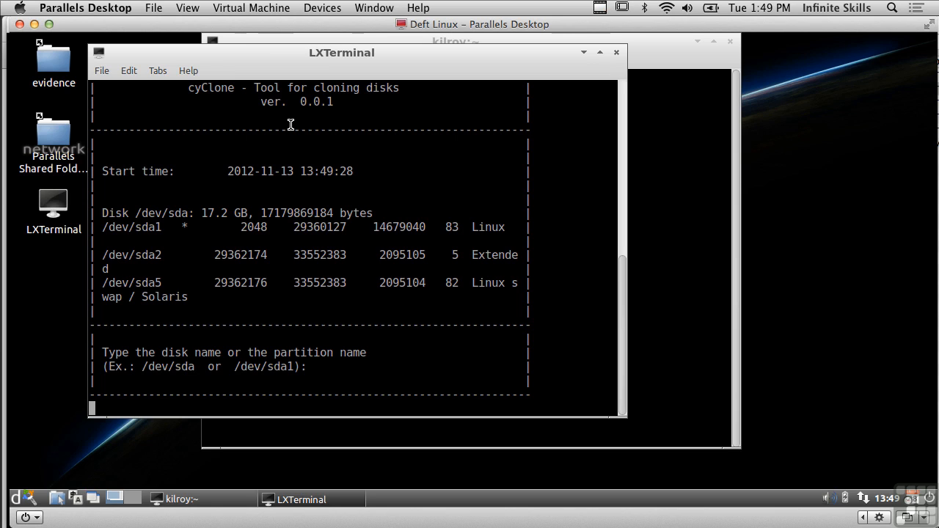
pyautogui.moveTo(189, 113)
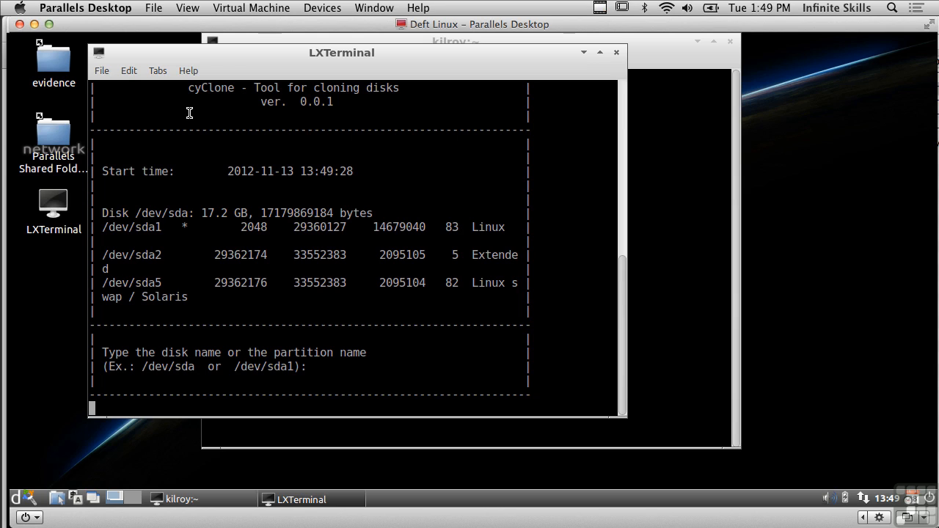
# Step: Exit Cyclone with Ctrl+C after viewing /dev/sda's partitions and disk prompt
pyautogui.press('ctrl+c')
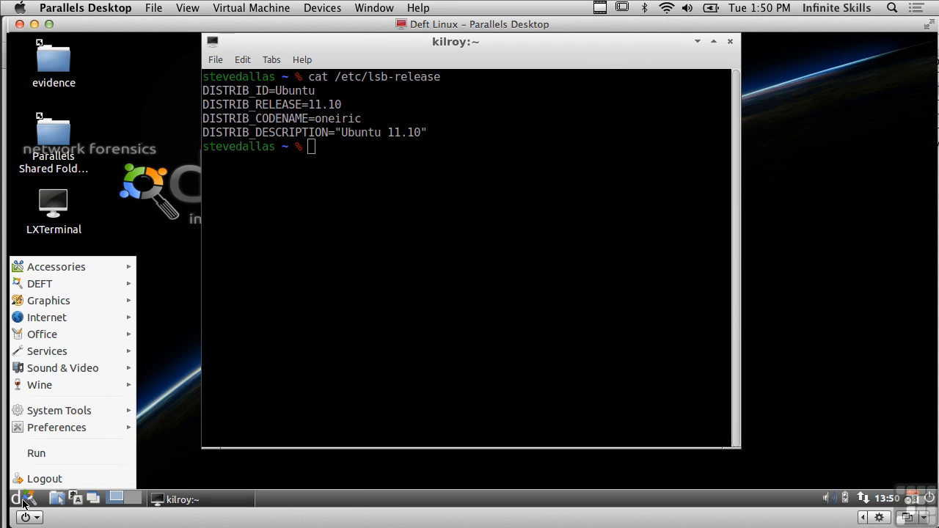
# Step: Reopen the DEFT forensic menu to reach carving tools like Foremost, Photorec and Scalpel
pyautogui.click(40, 284)
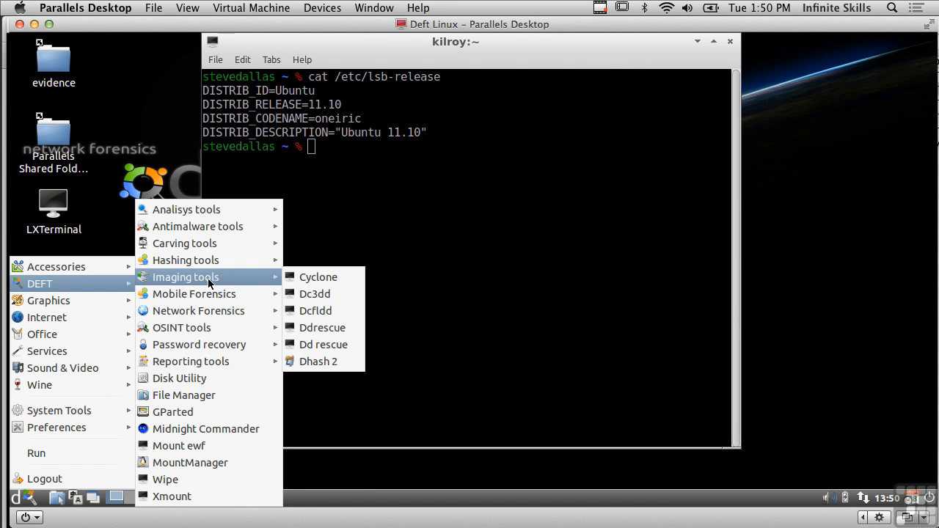
pyautogui.moveTo(240, 243)
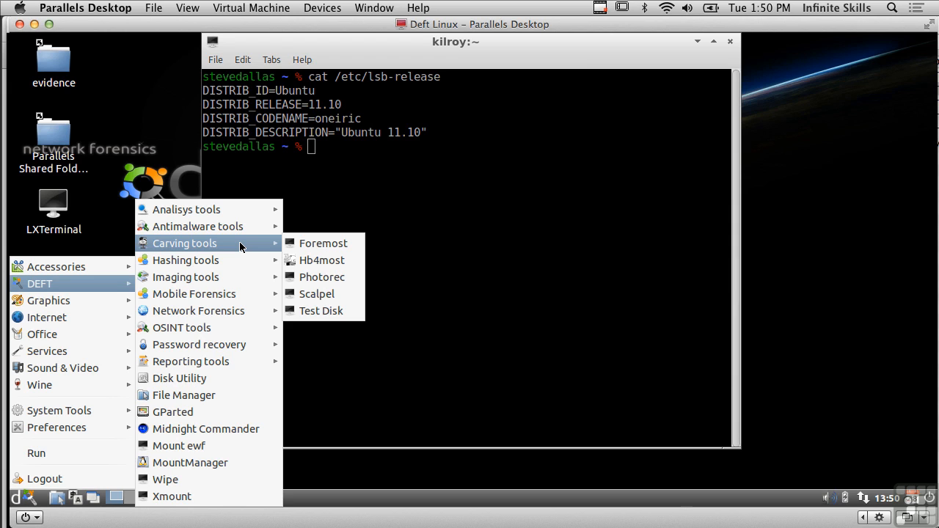
pyautogui.moveTo(193, 294)
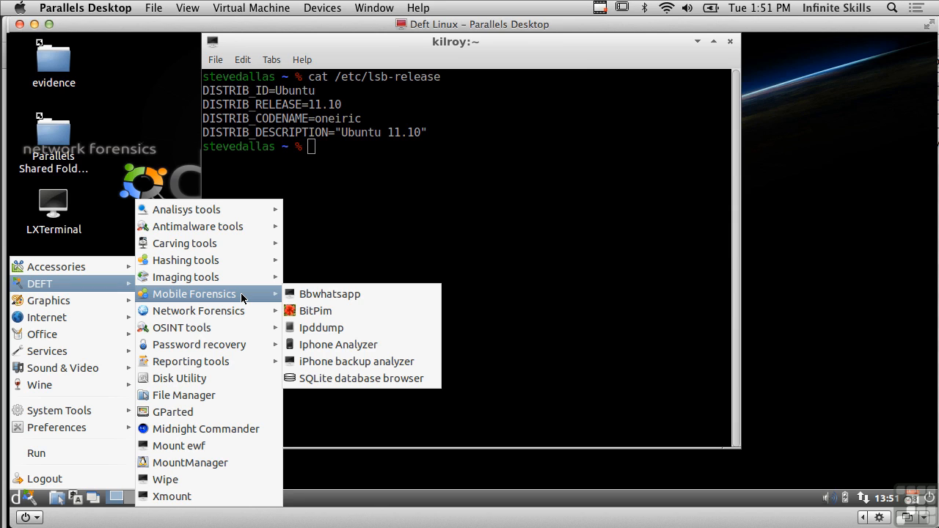
pyautogui.moveTo(321, 327)
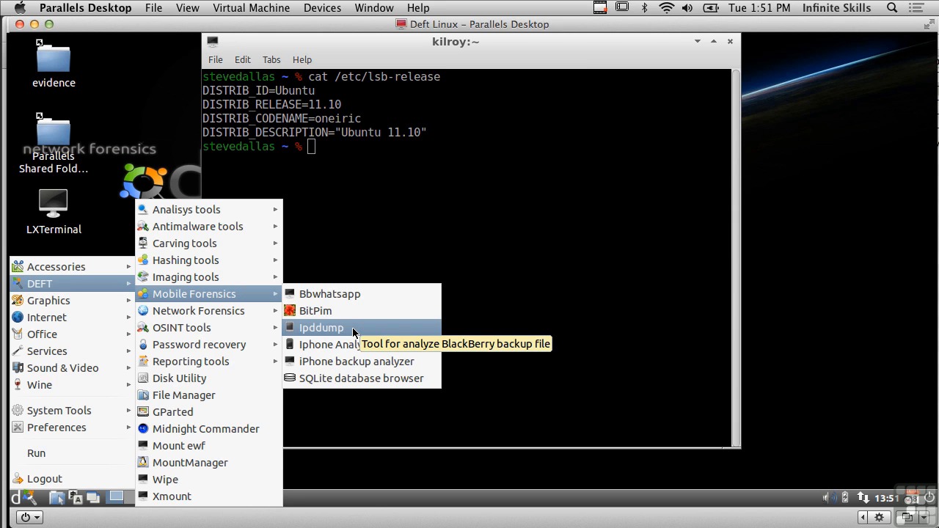
pyautogui.moveTo(388, 336)
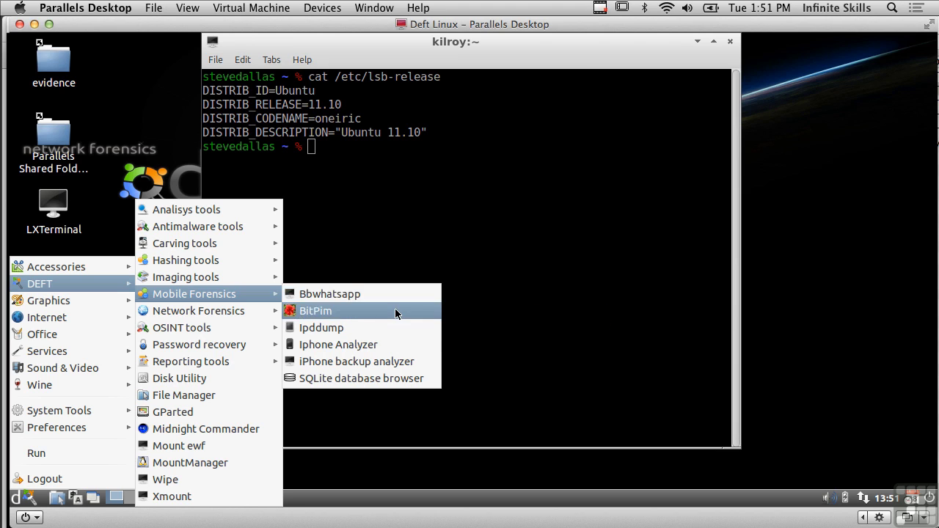
pyautogui.moveTo(396, 312)
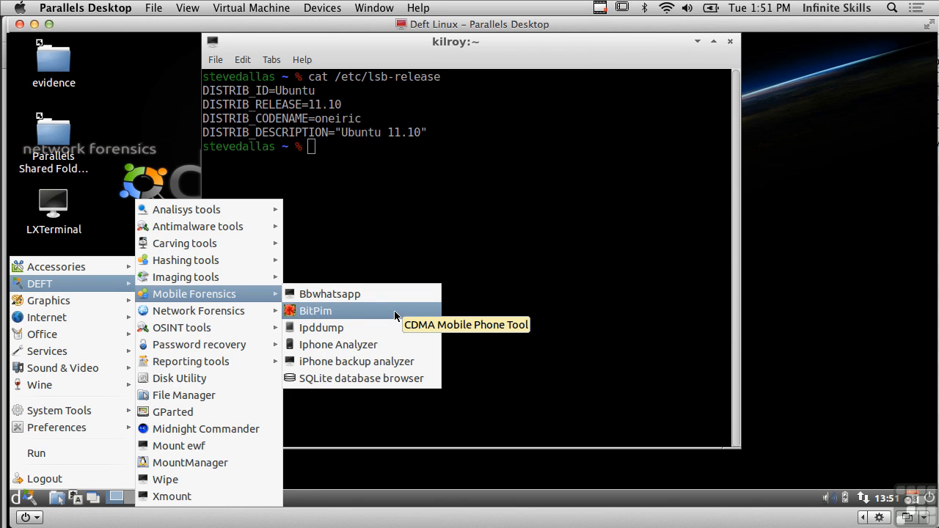
pyautogui.moveTo(359, 378)
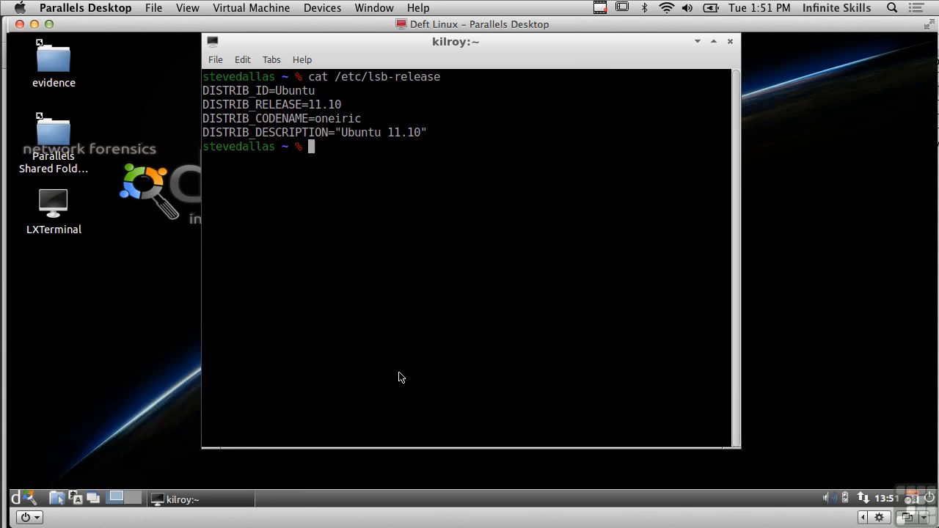
pyautogui.moveTo(263, 164)
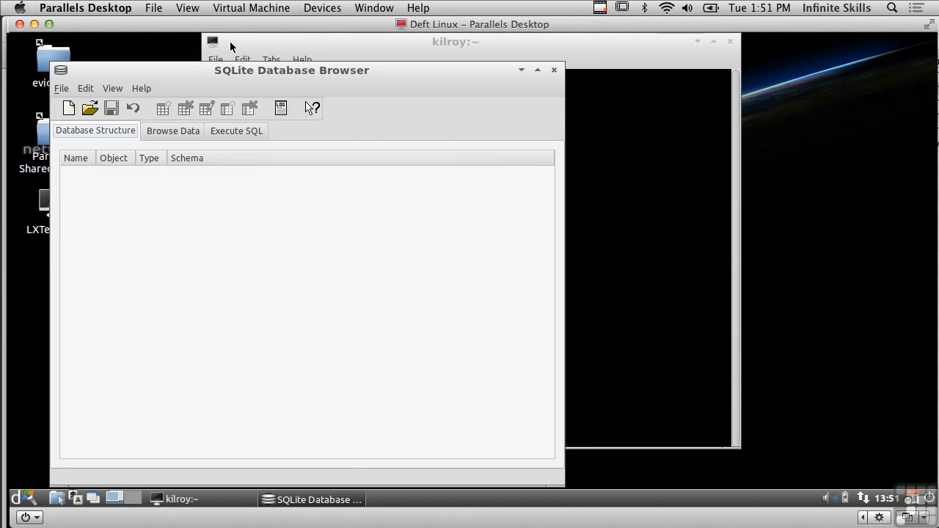
# Step: Move the SQLite Database Browser up, view its Execute SQL tab, then close it
pyautogui.moveTo(291, 69); pyautogui.dragTo(287, 48)
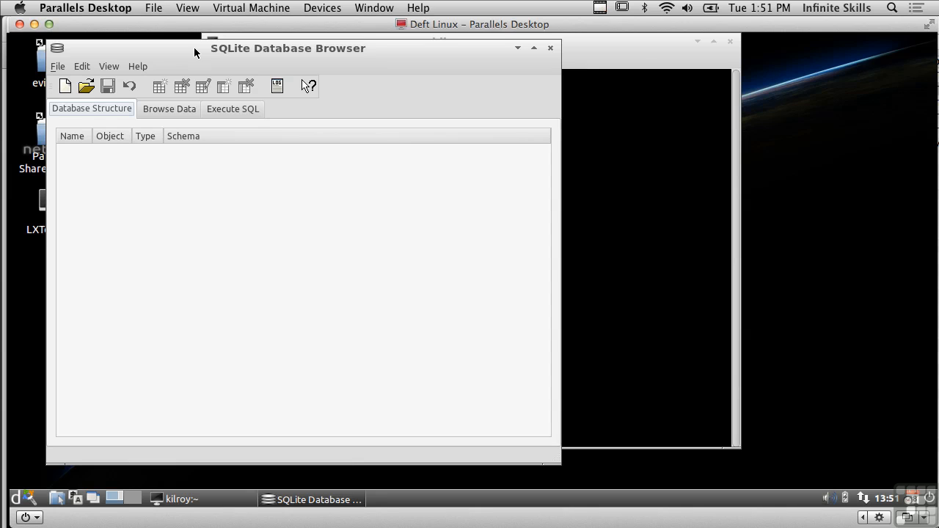
pyautogui.moveTo(144, 57)
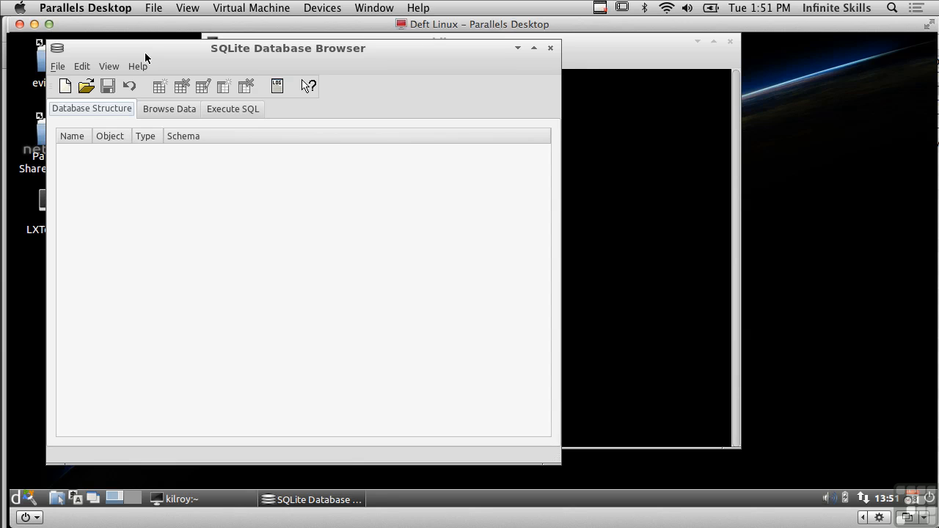
pyautogui.moveTo(432, 155)
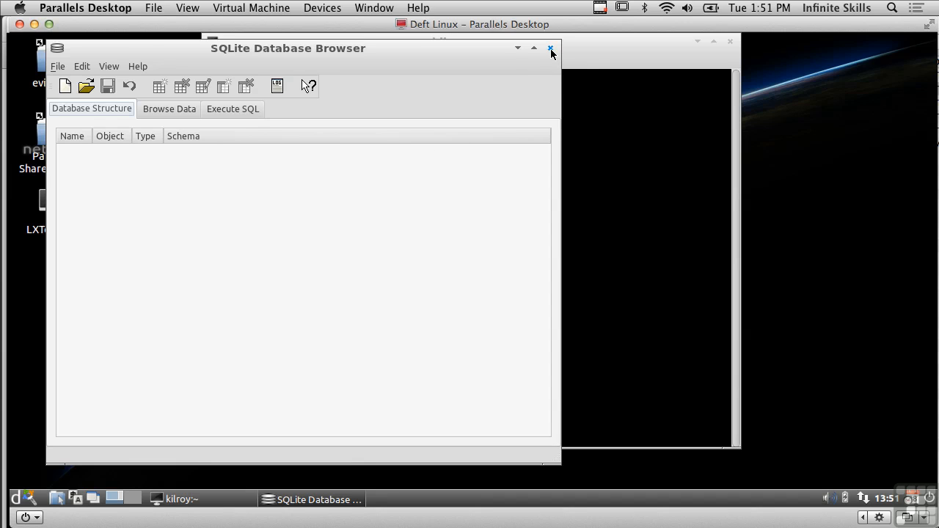
pyautogui.moveTo(251, 114)
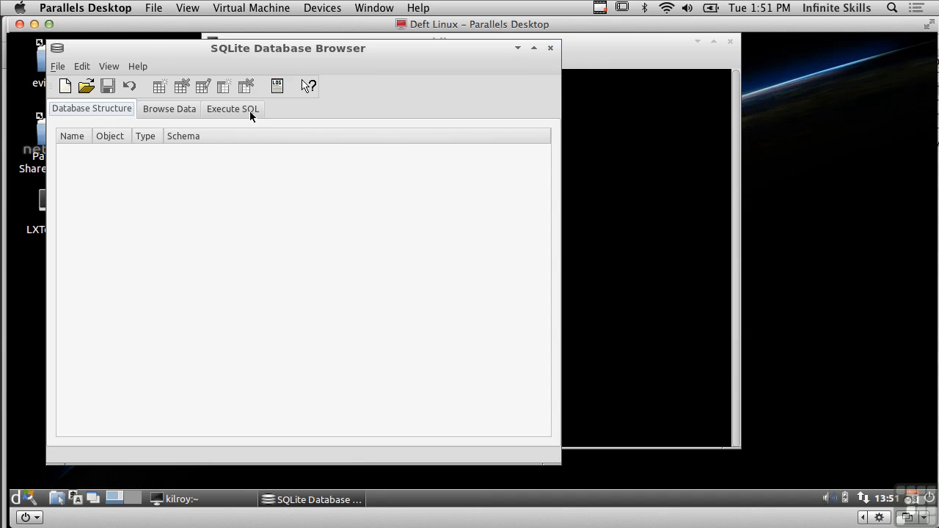
pyautogui.click(232, 108)
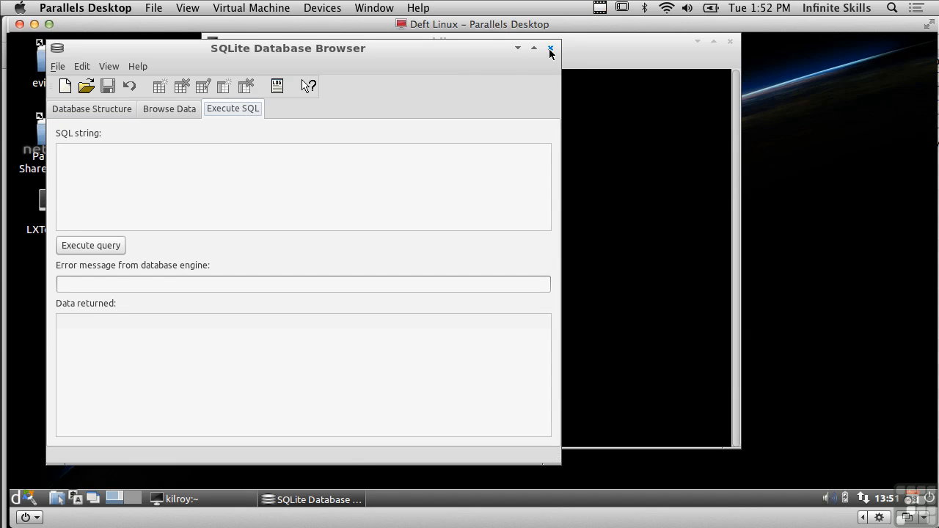
pyautogui.click(549, 47)
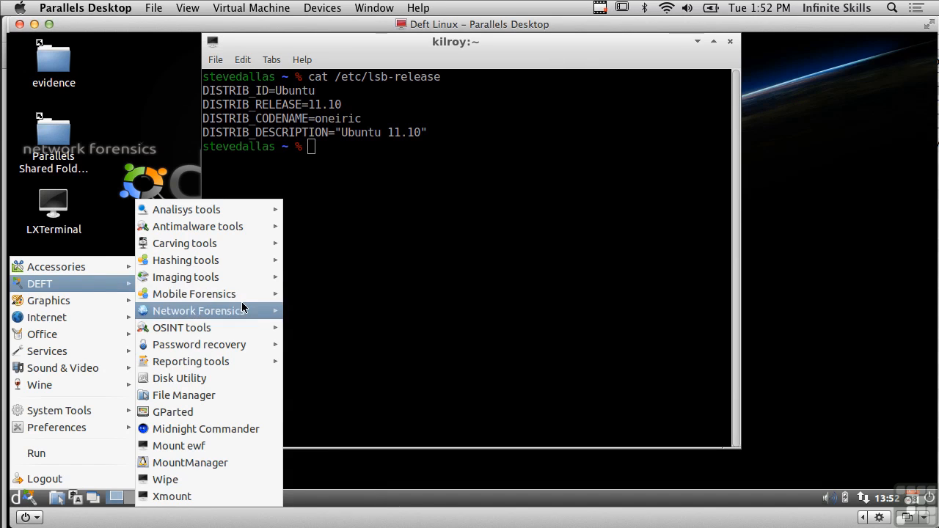
pyautogui.moveTo(225, 320)
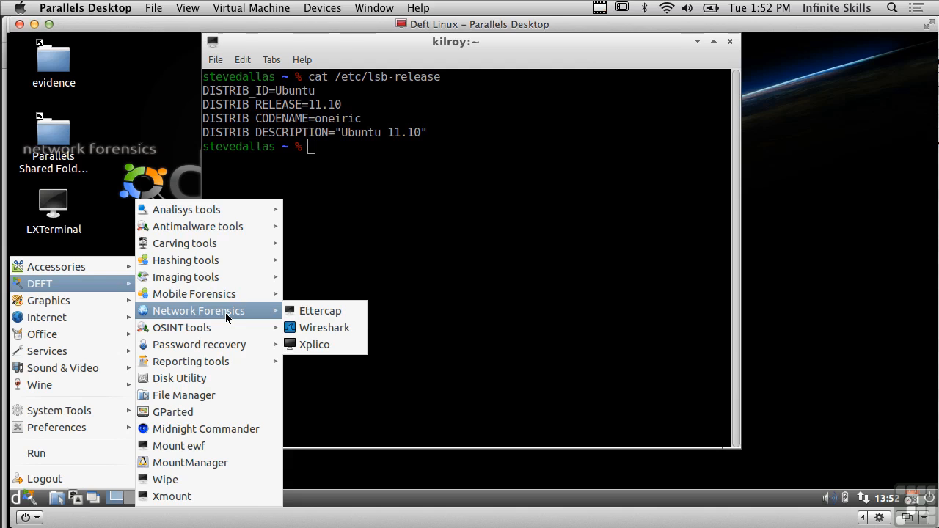
pyautogui.moveTo(229, 344)
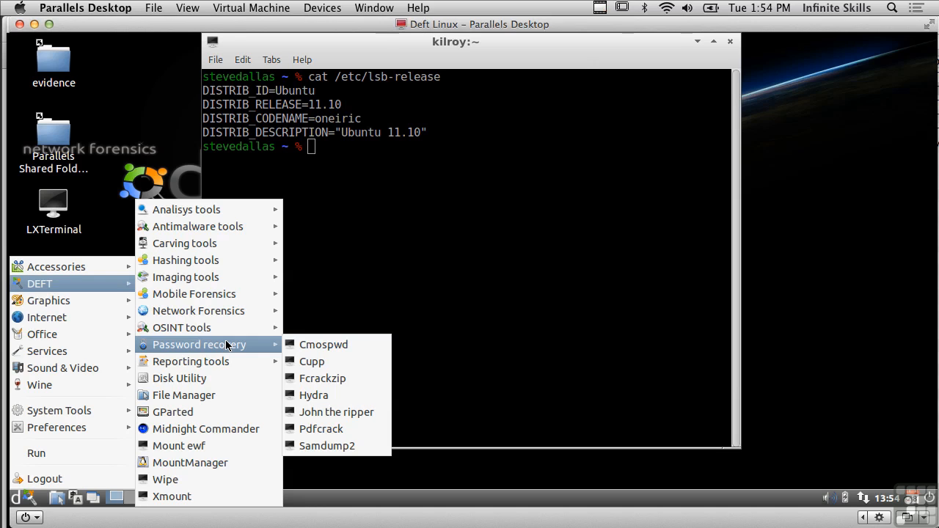
pyautogui.moveTo(405, 247)
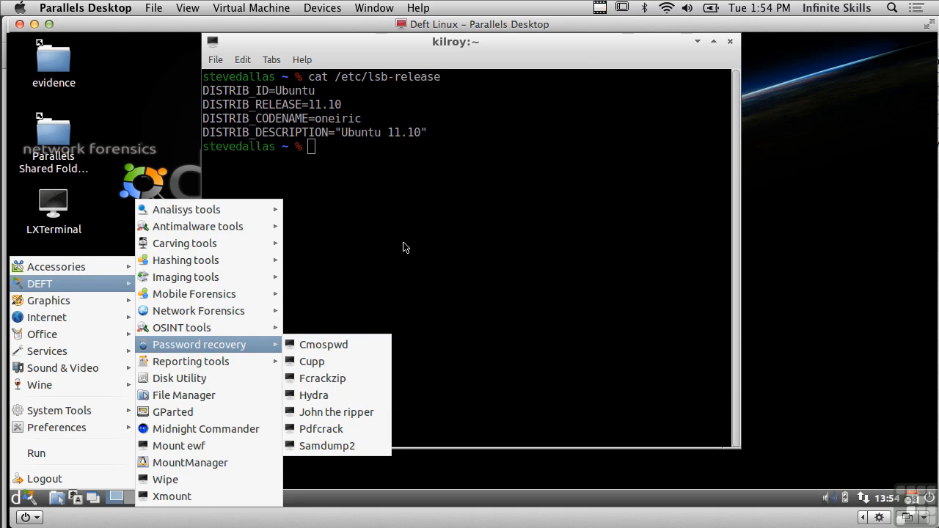
# Step: Dismiss the password recovery tools menu, leaving the Ubuntu 11.10 terminal on screen
pyautogui.click(403, 242)
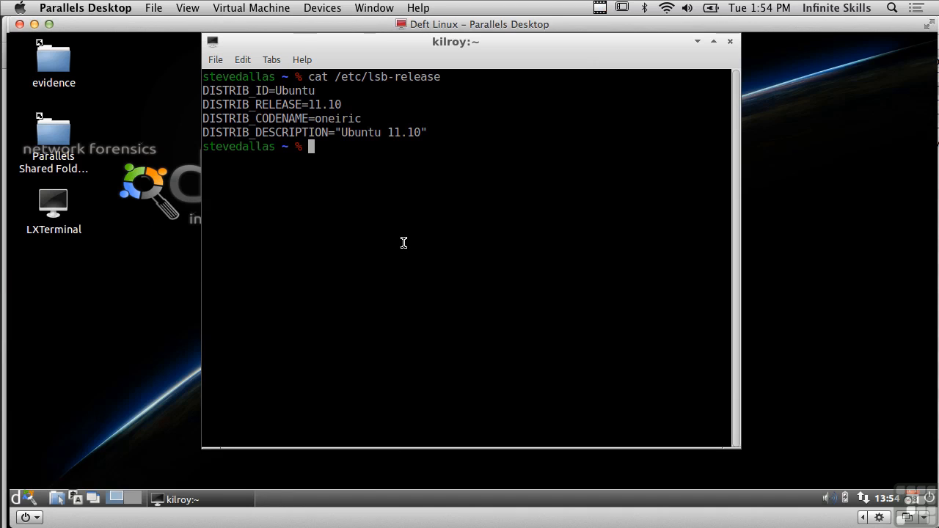